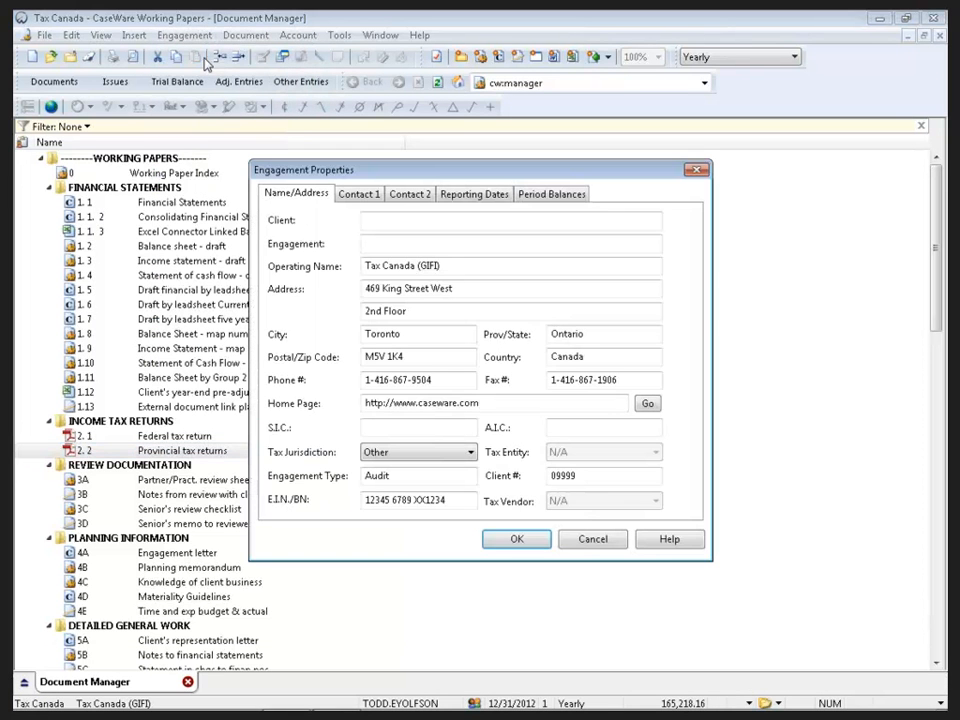
Review Engagement Properties with Canada as tax jurisdiction and ProFile as tax vendor, then cancel
click(417, 428)
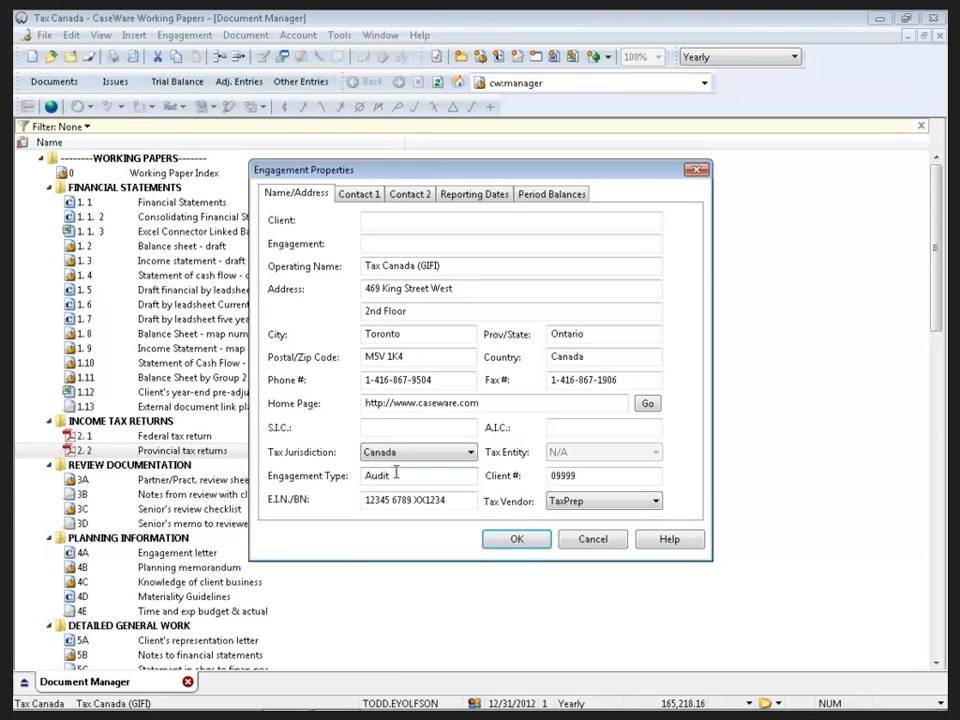
click(600, 501)
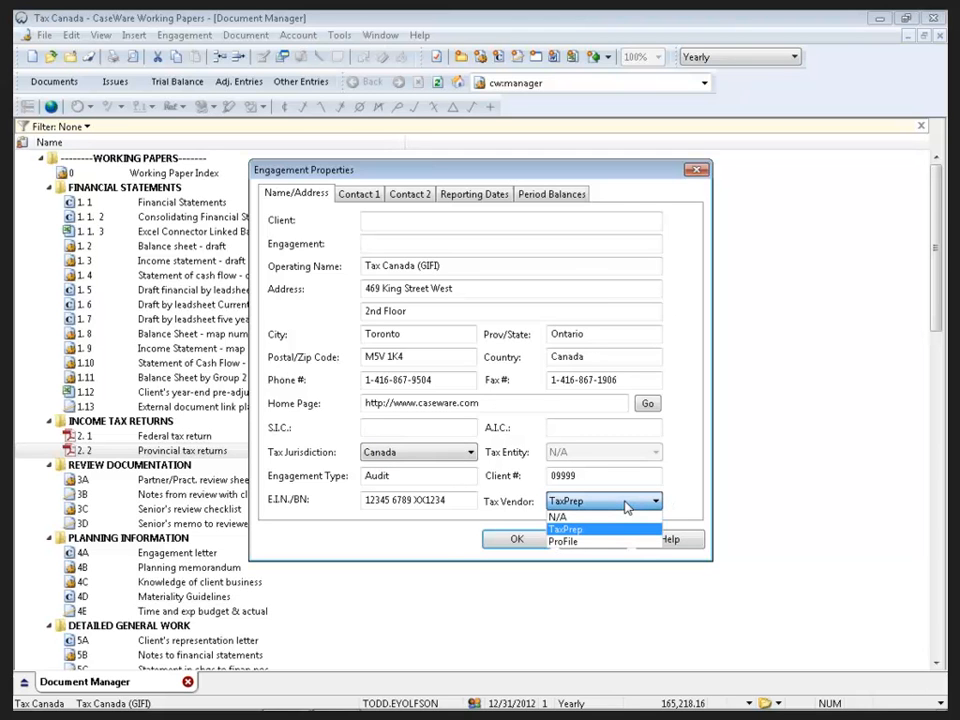
click(563, 541)
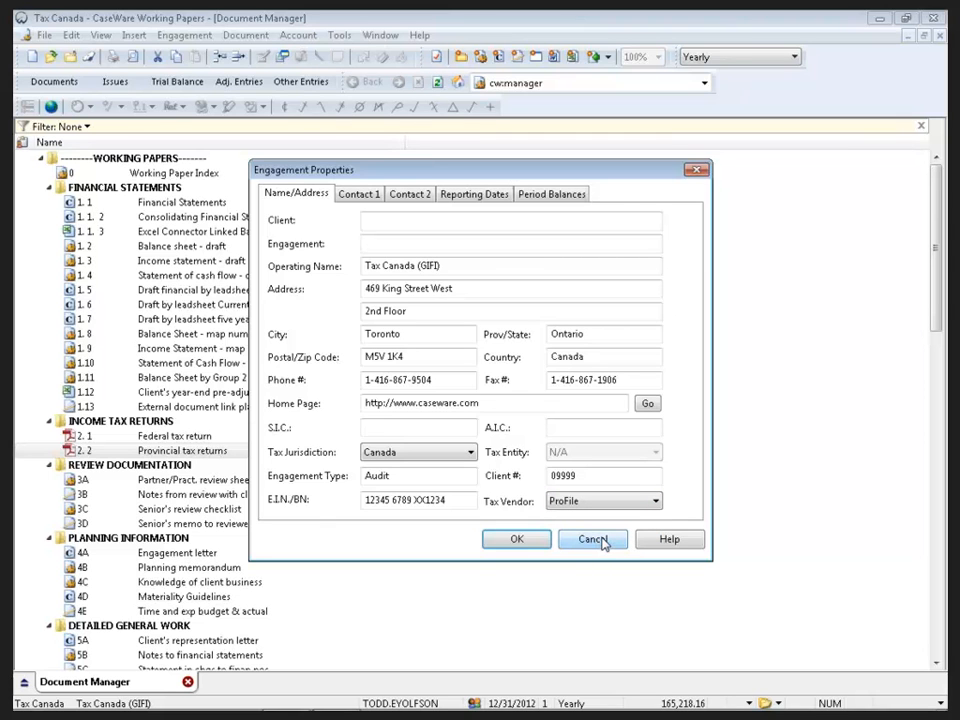
click(593, 539)
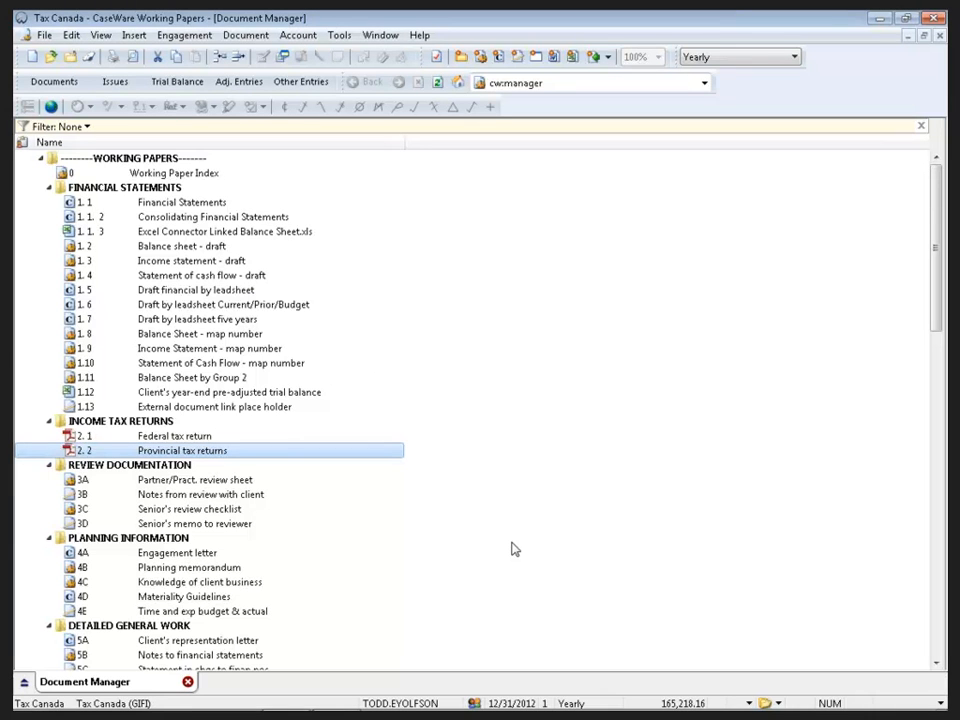
mouse_move(490, 443)
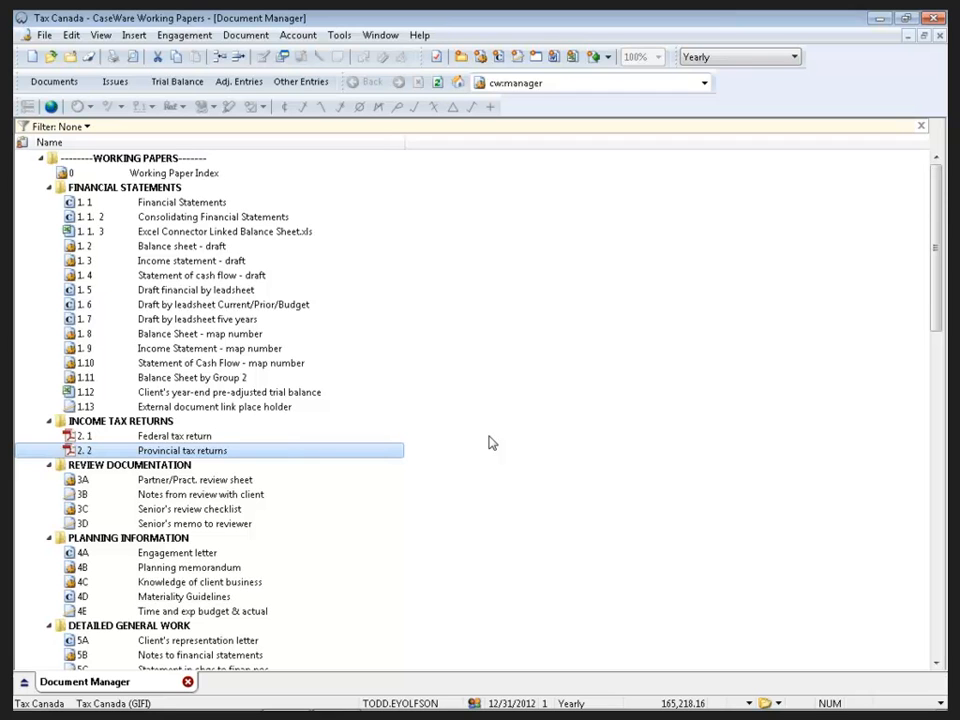
mouse_move(172, 30)
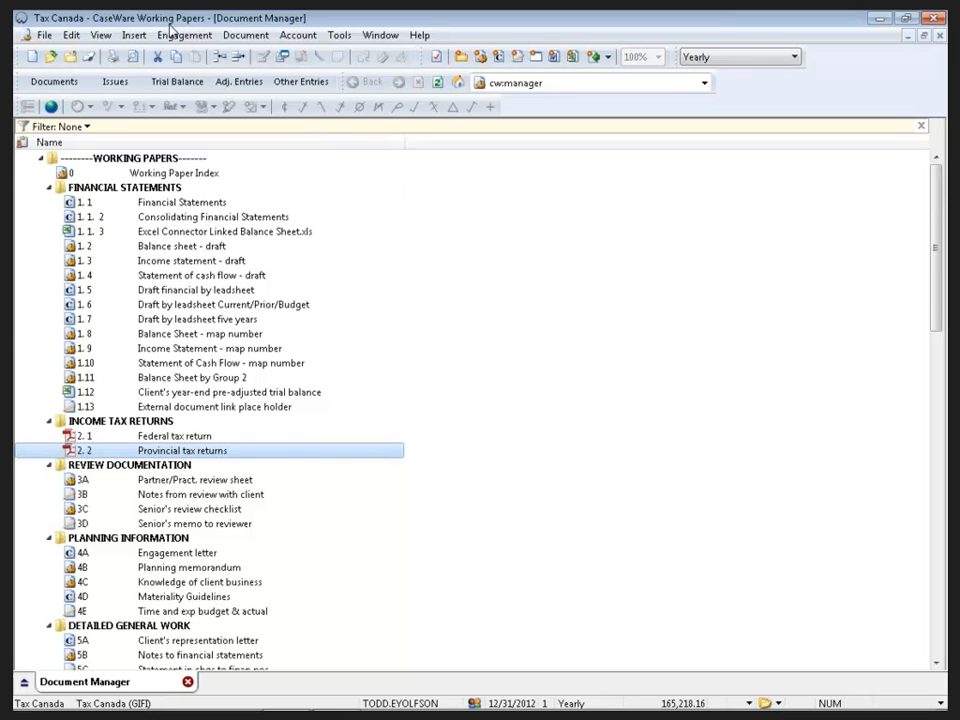
Show the Engagement mapping table scrolled to its GIFI column
click(184, 35)
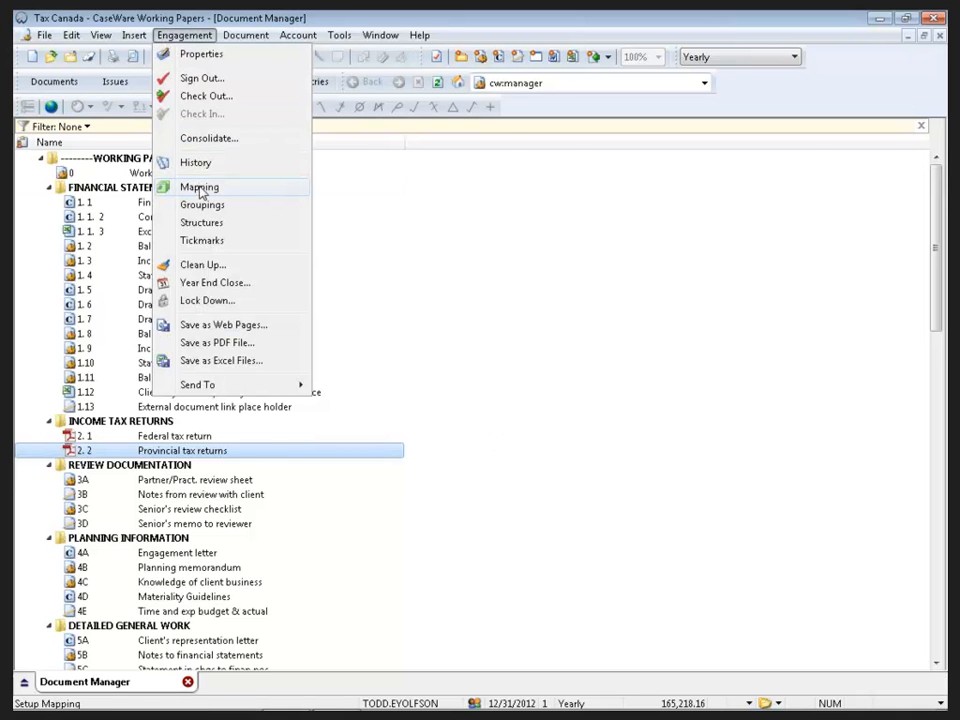
click(199, 187)
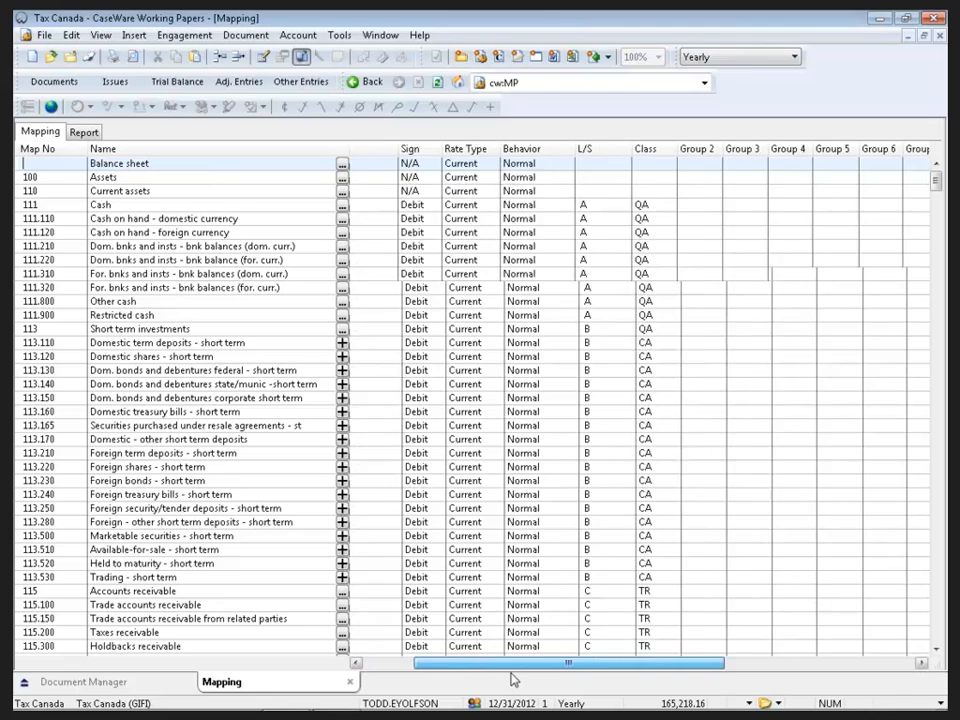
scroll(right, 3)
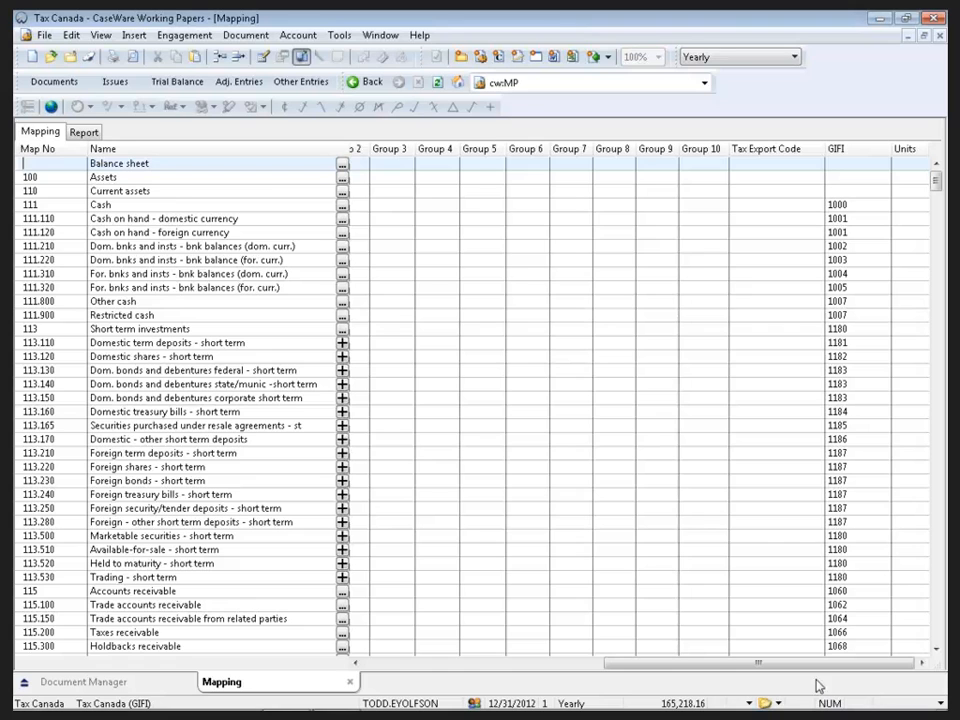
Bring up the ProFile tax linkage code list for the Cash mapping
click(766, 148)
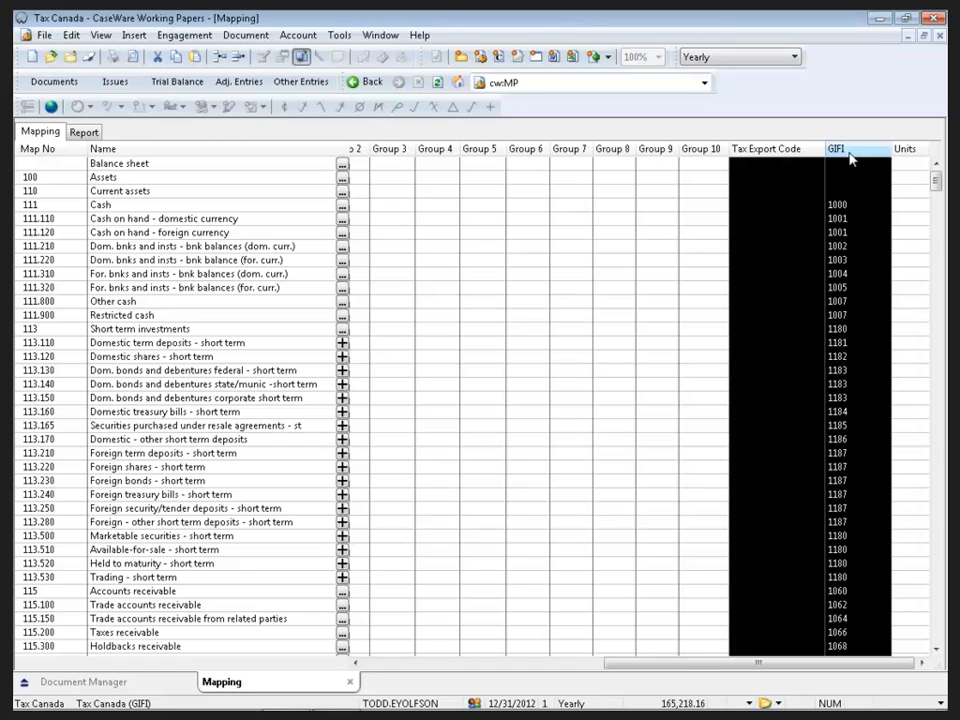
click(884, 180)
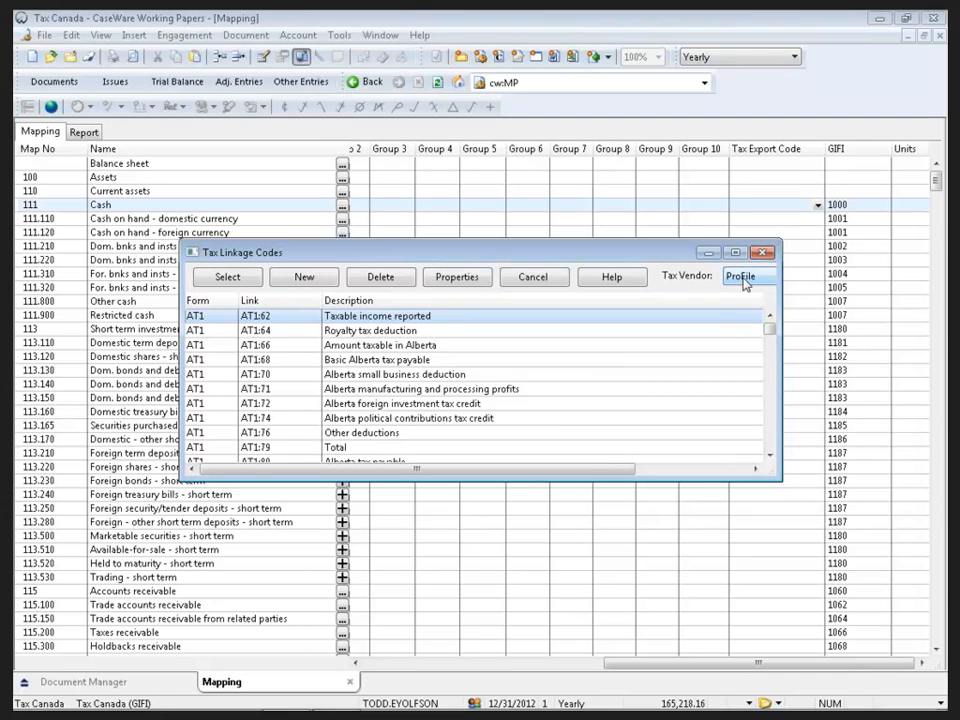
Cancel the Tax Linkage Codes list, leaving Cash's tax export code blank
click(533, 277)
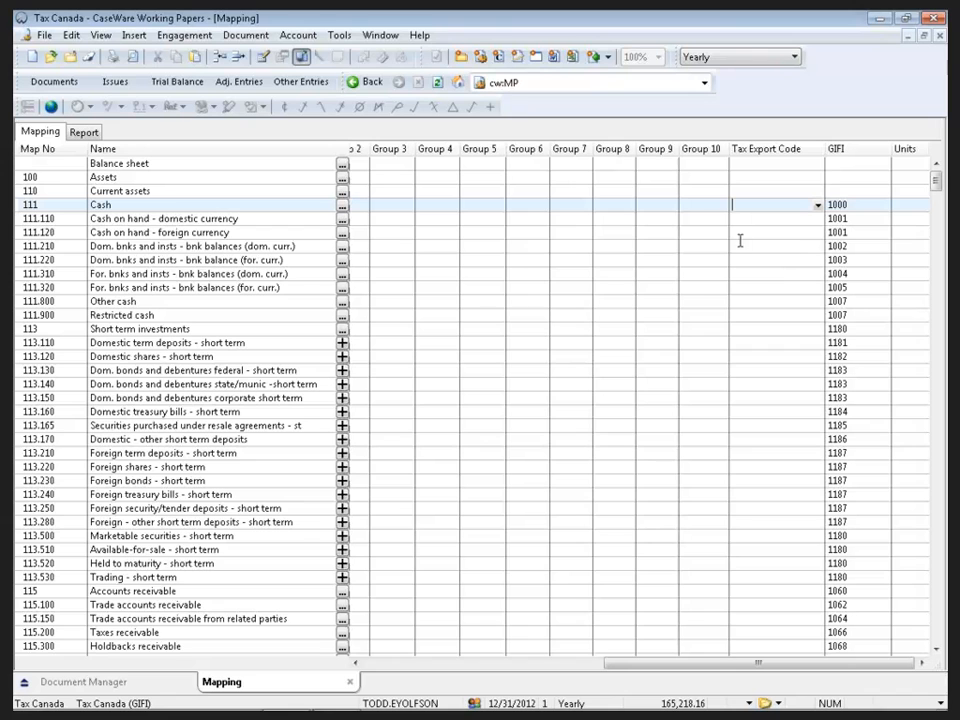
click(297, 35)
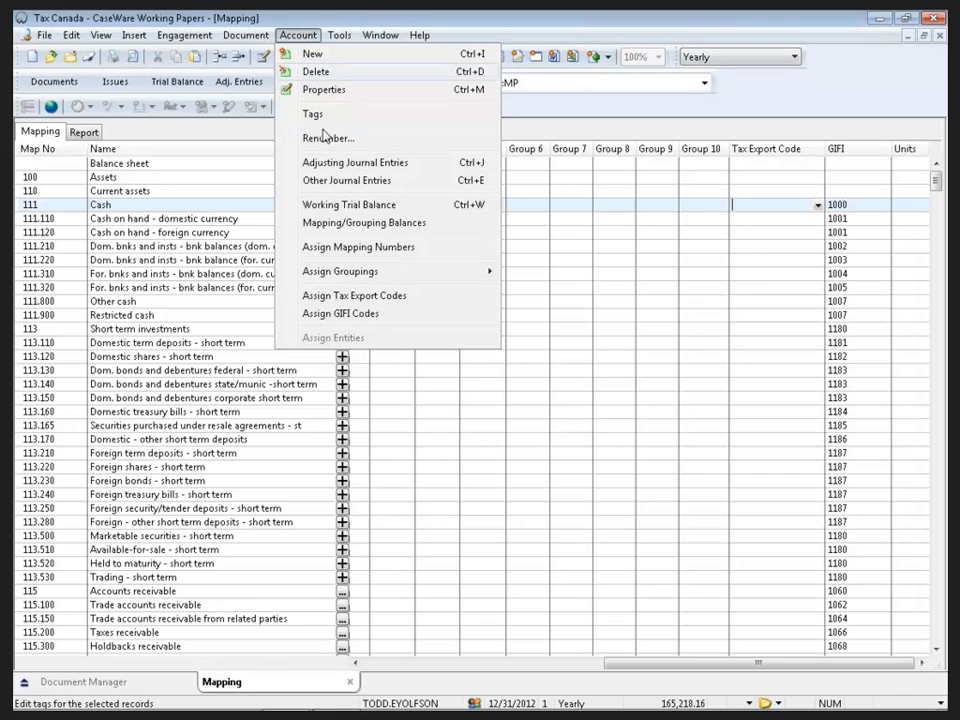
mouse_move(340, 313)
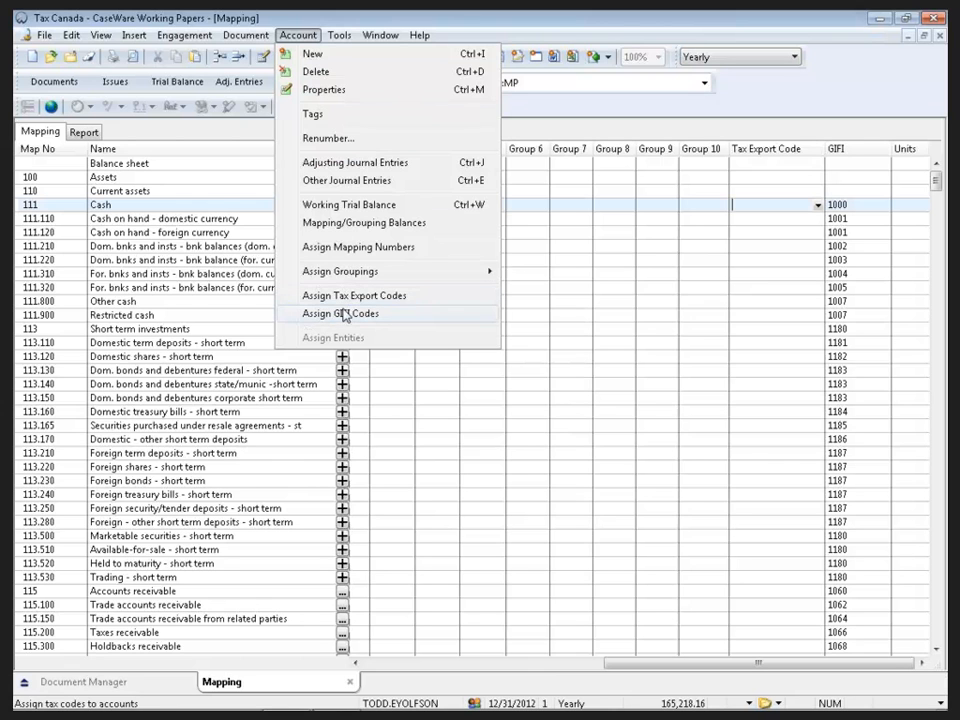
click(340, 313)
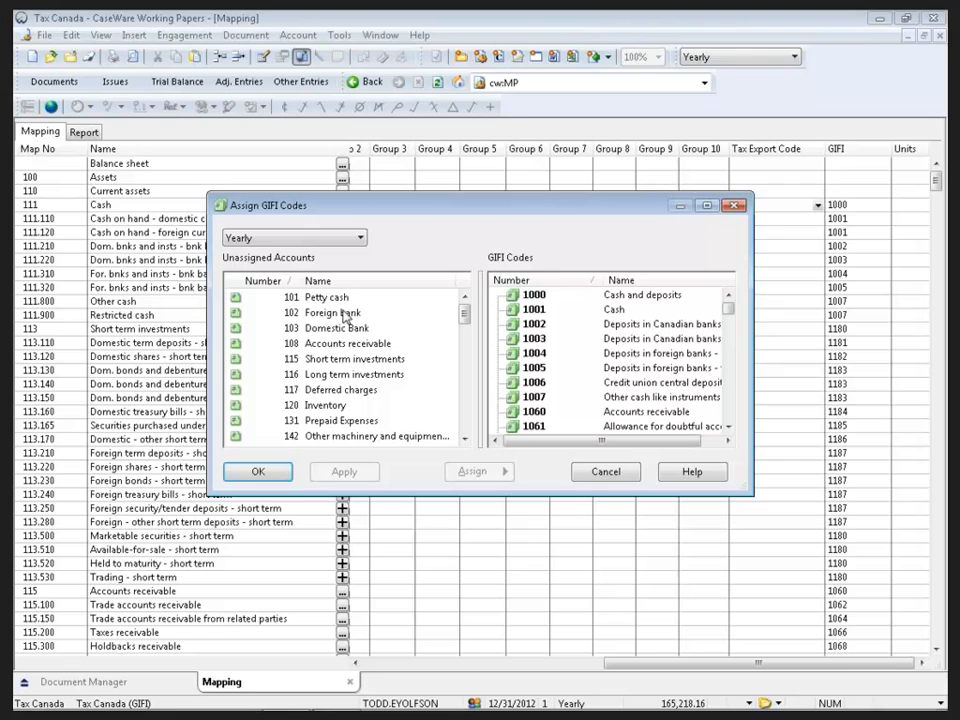
mouse_move(392, 302)
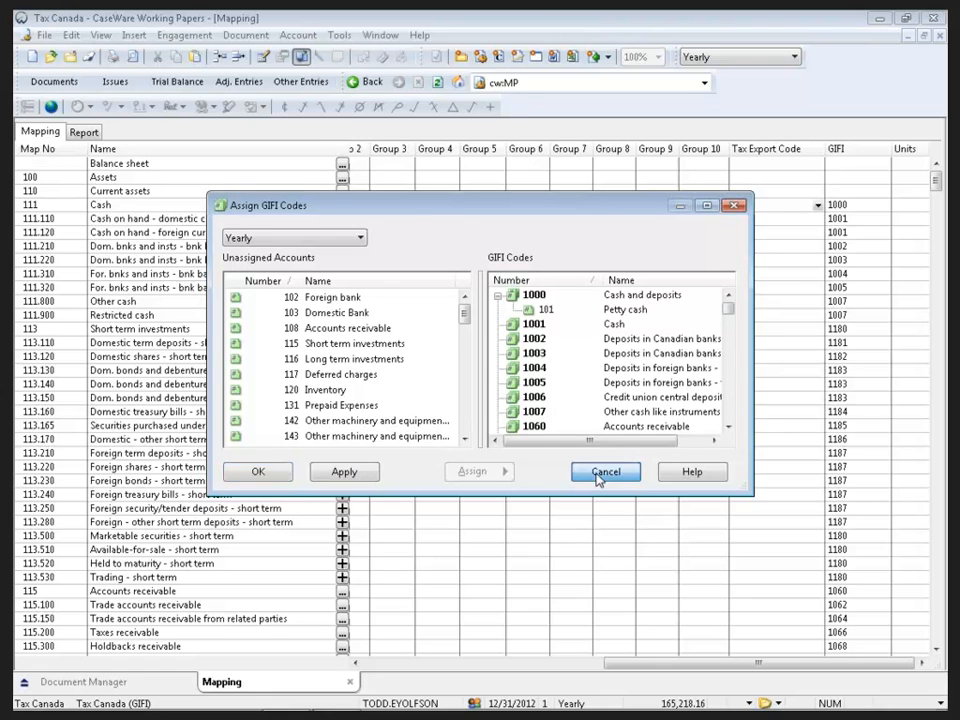
click(605, 472)
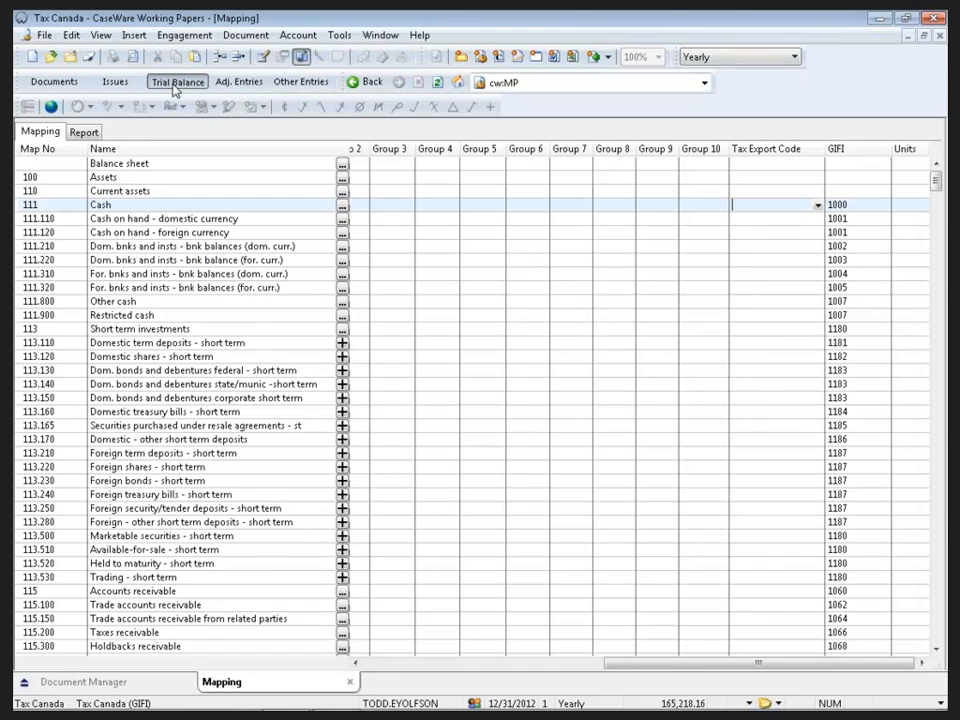
Show the Working Trial Balance scrolled to its empty GIFI column
click(177, 81)
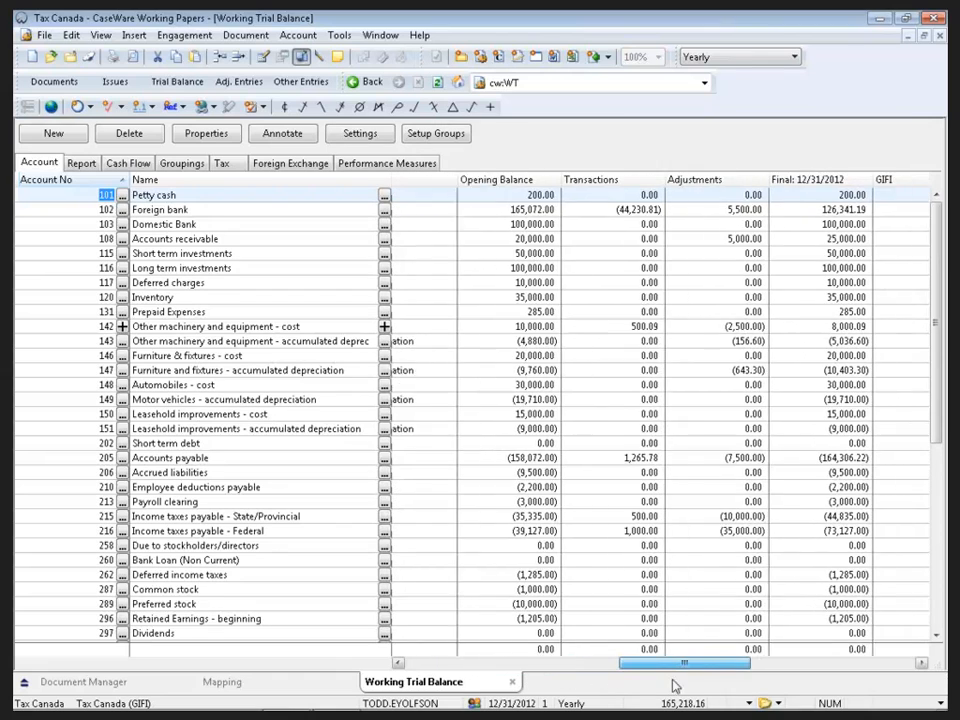
scroll(right, 3)
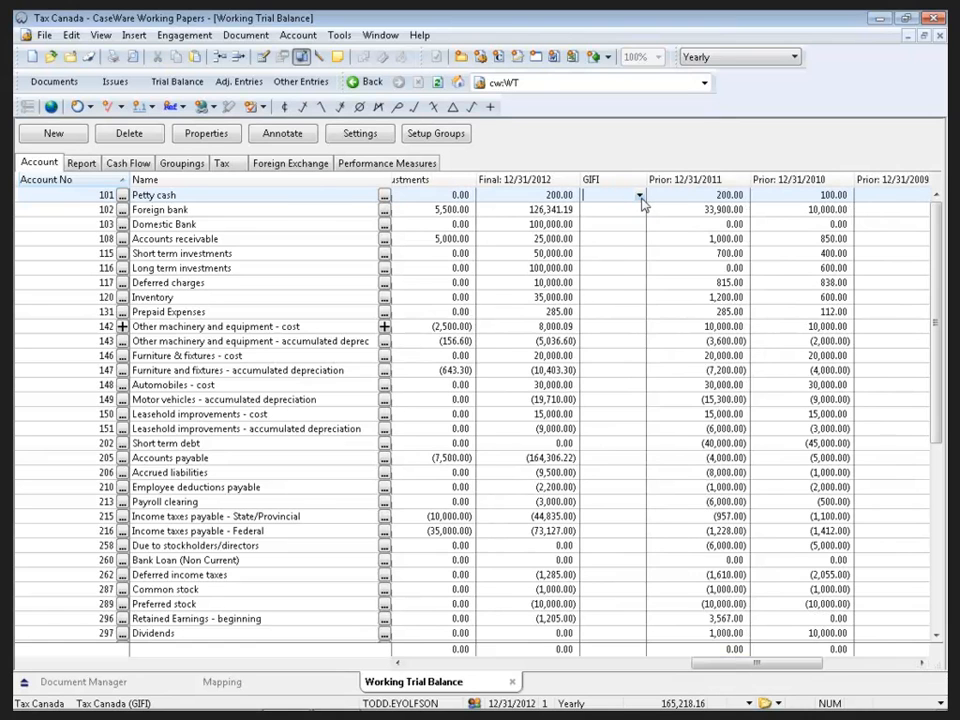
click(641, 195)
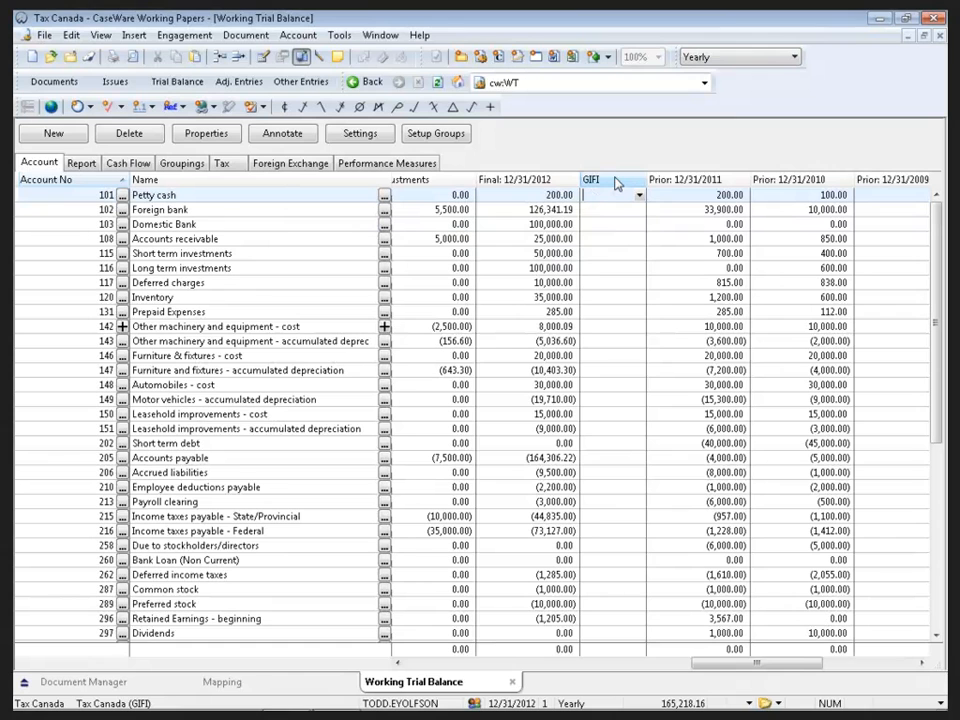
click(339, 35)
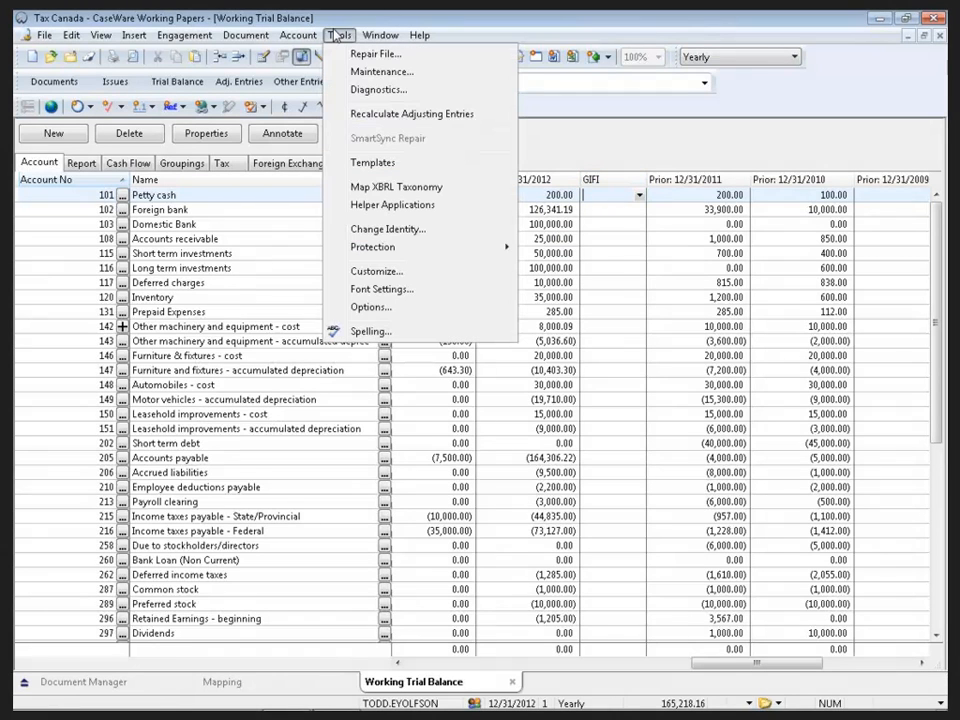
Run Automap Now from Options > Mapping > Autofill so every account gets a GIFI code
click(370, 307)
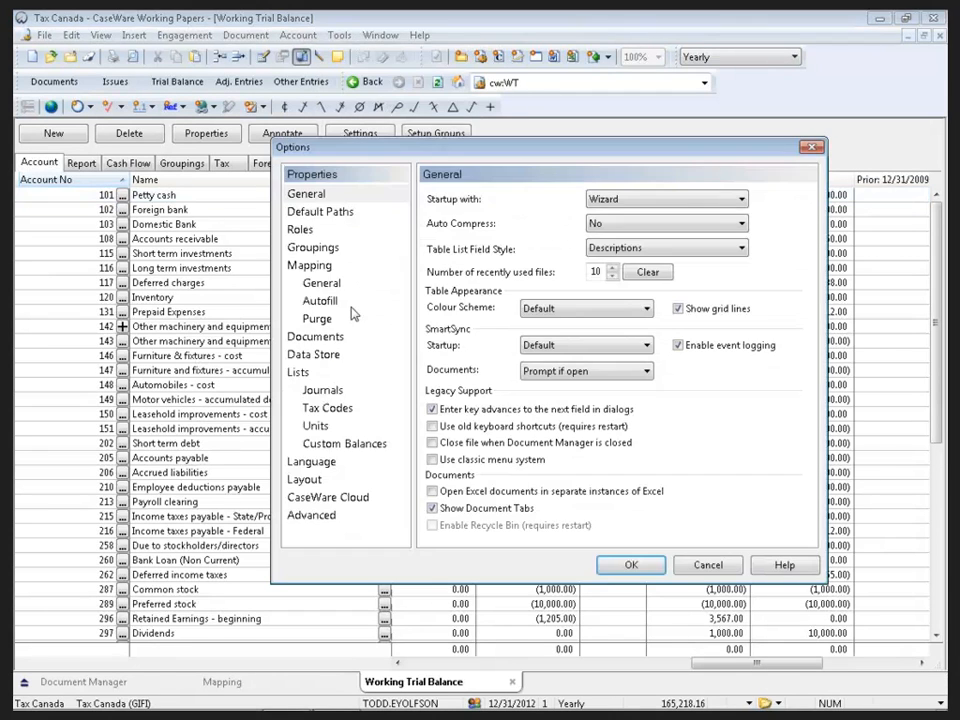
click(322, 283)
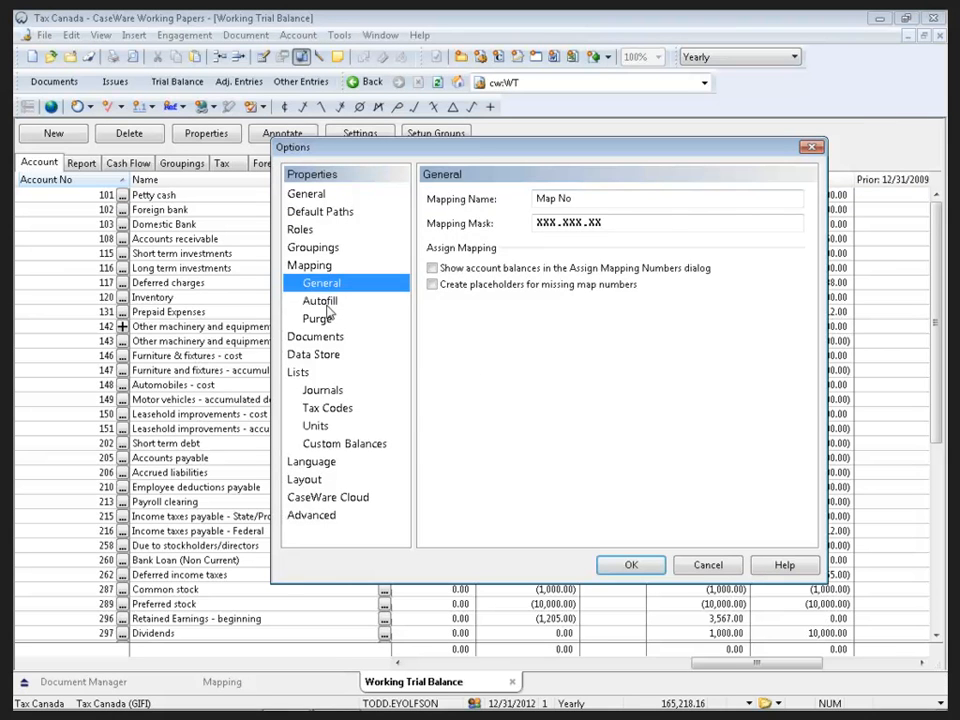
click(319, 301)
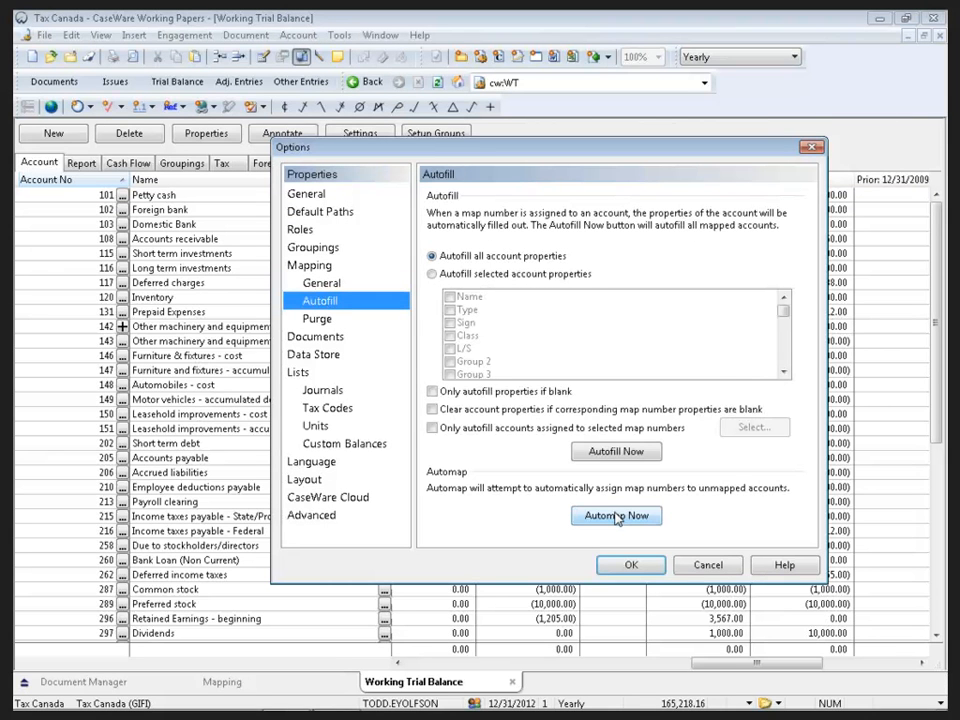
click(616, 515)
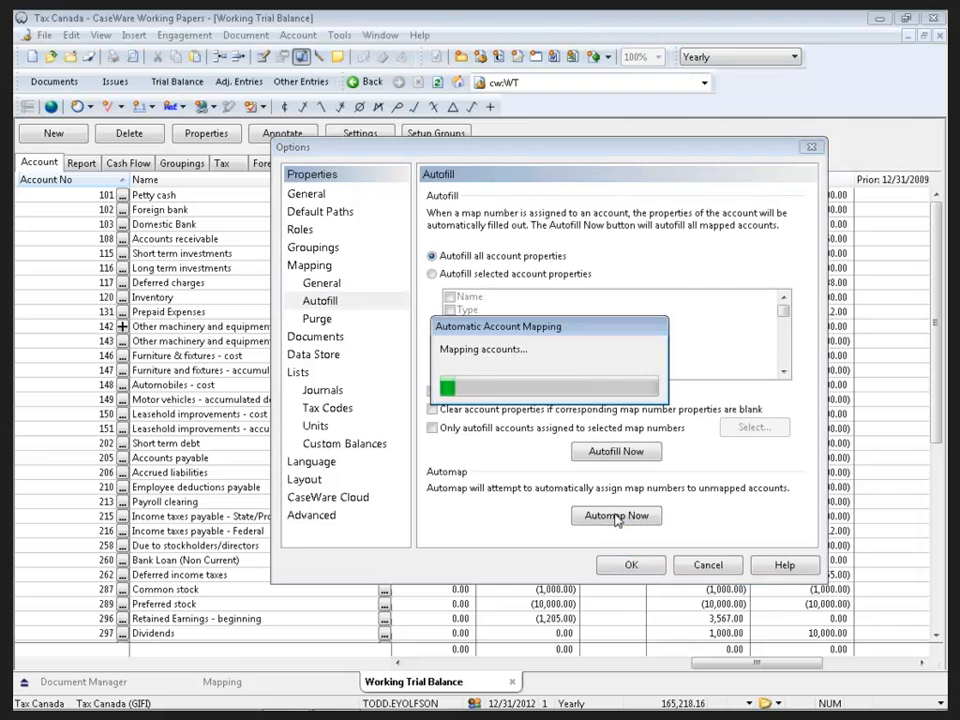
click(616, 515)
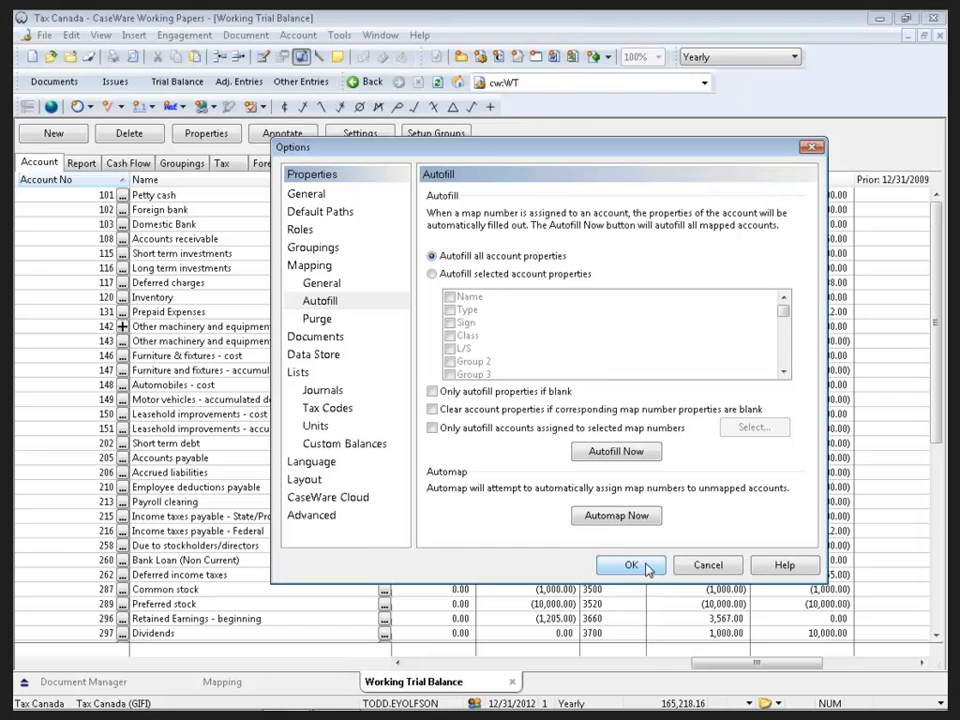
click(631, 565)
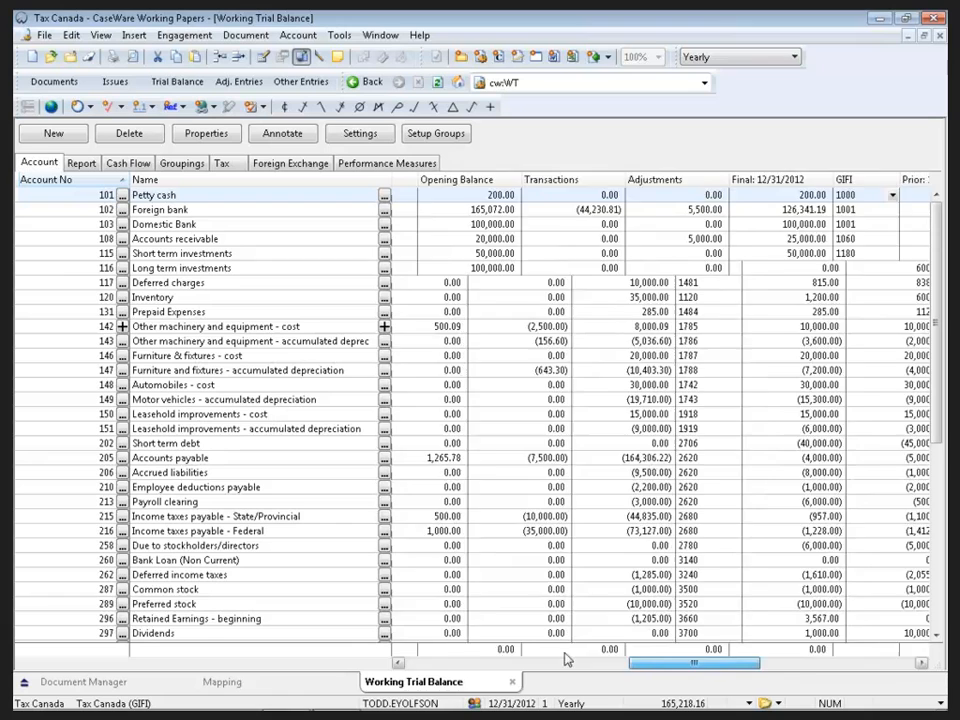